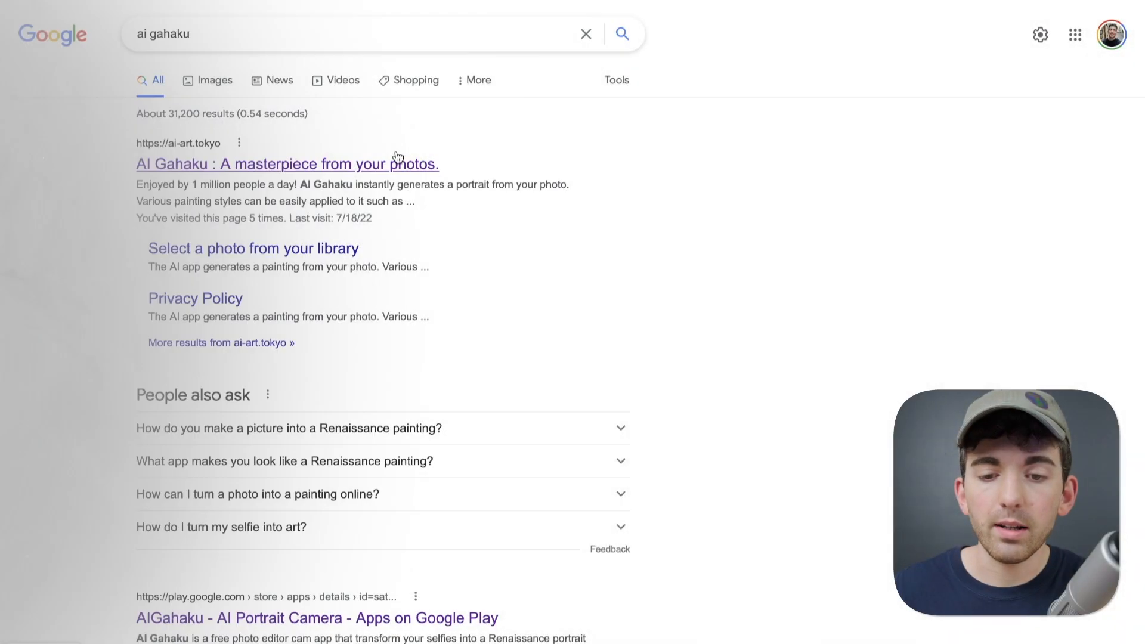
Step: Start AI Gahaku's portrait tool and upload the portrait JPG from the computer
click(286, 163)
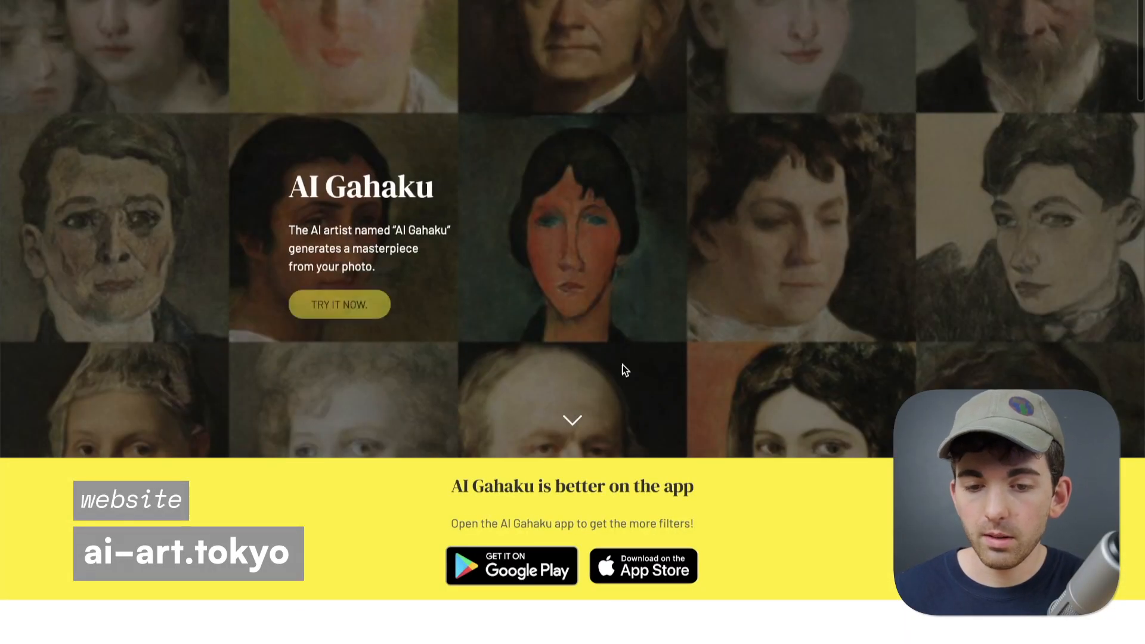
click(339, 304)
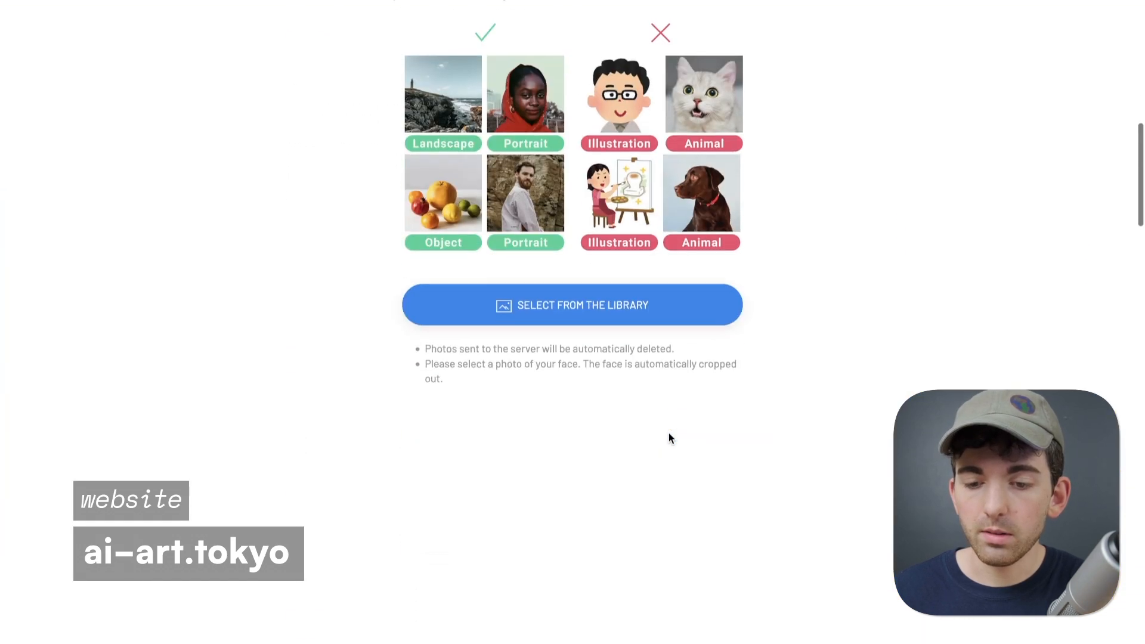
click(572, 305)
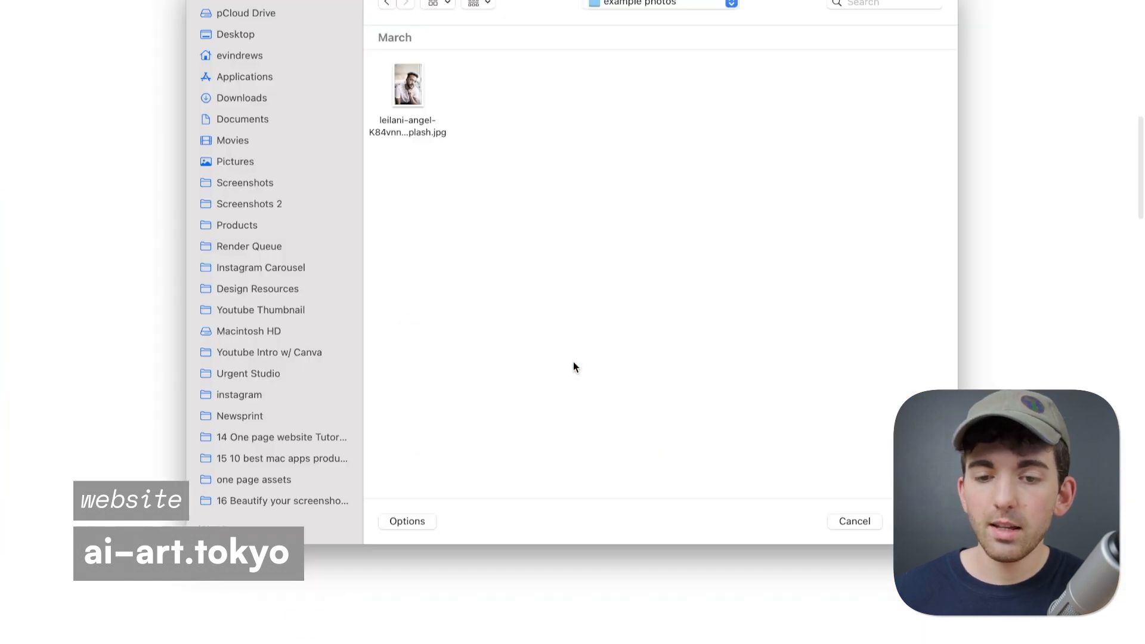
click(408, 86)
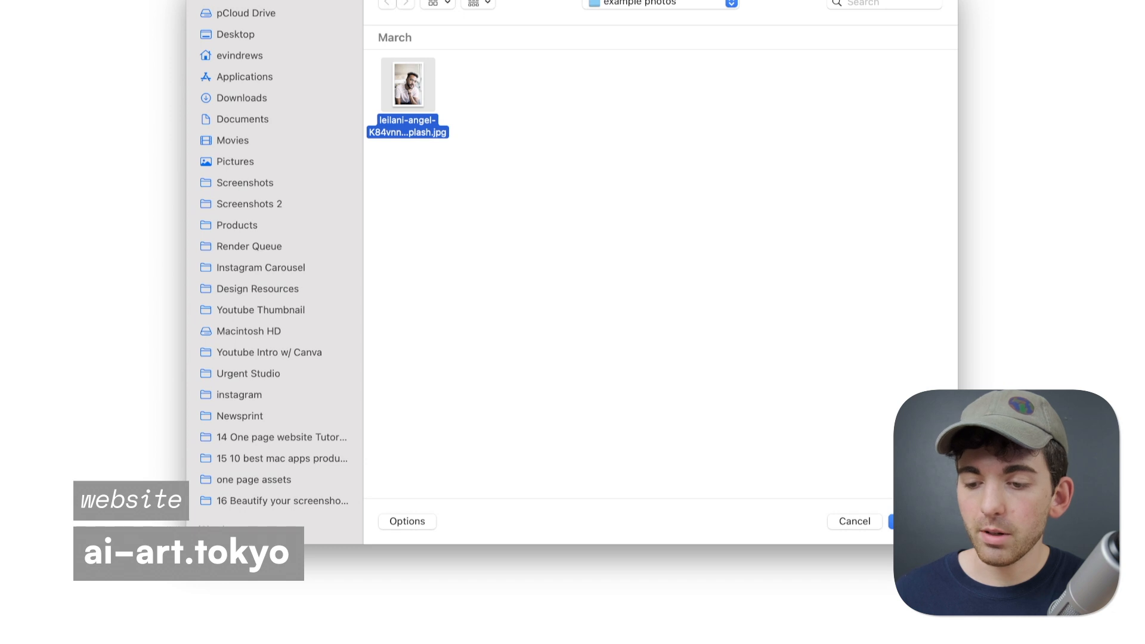
click(901, 522)
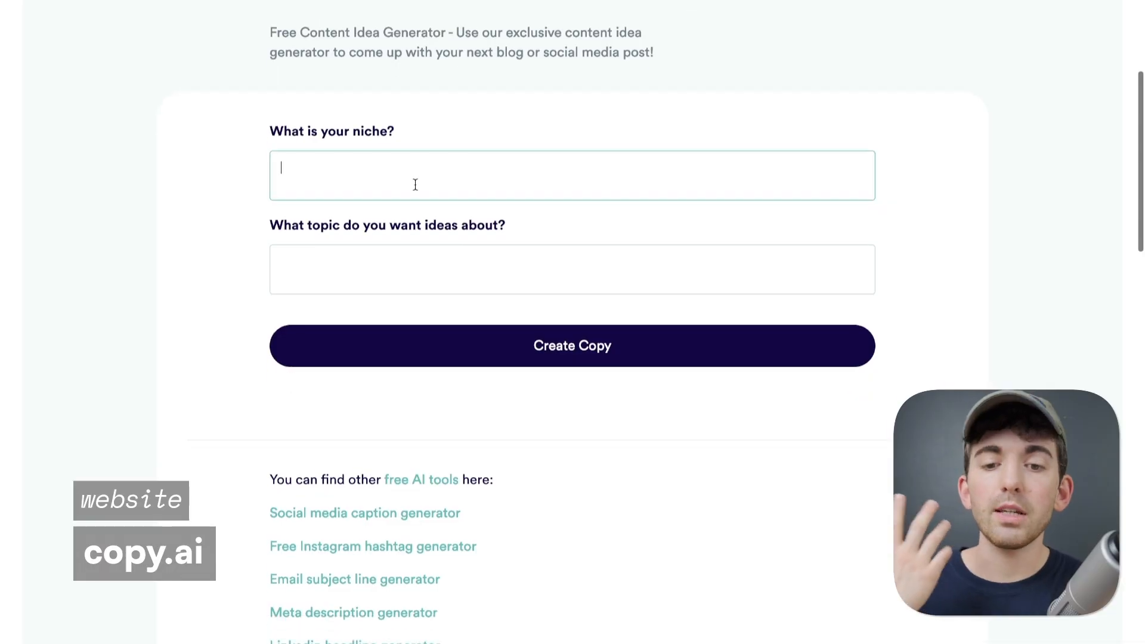
Step: Generate Copy.ai content ideas for niche 'Marketing' and topic 'Lead generation'
text(Marketing)
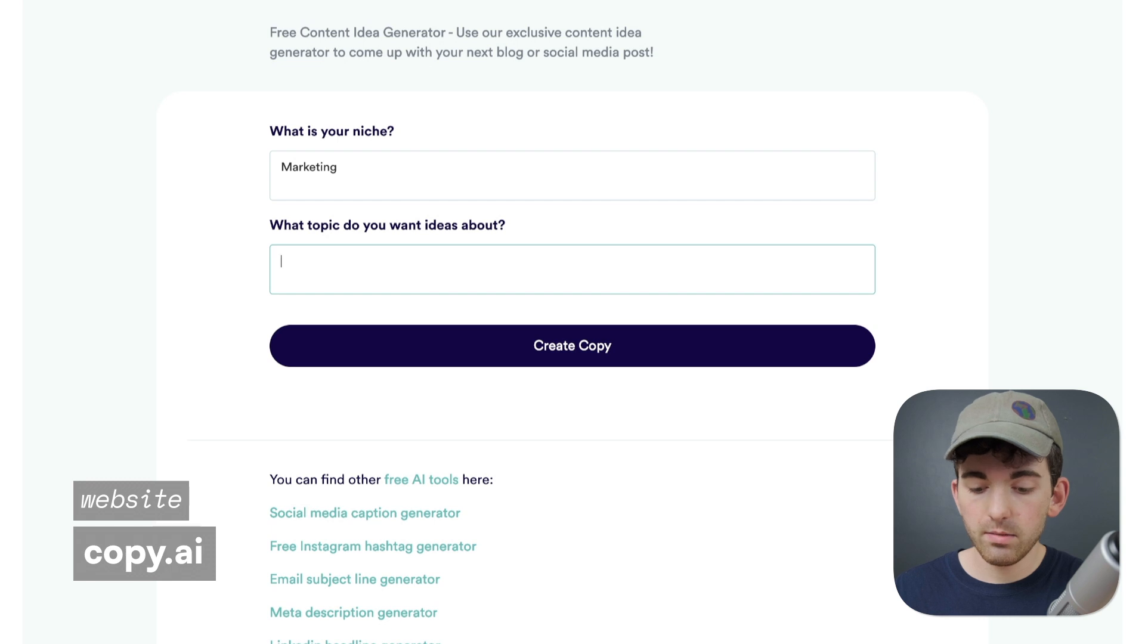
text(Lead generat)
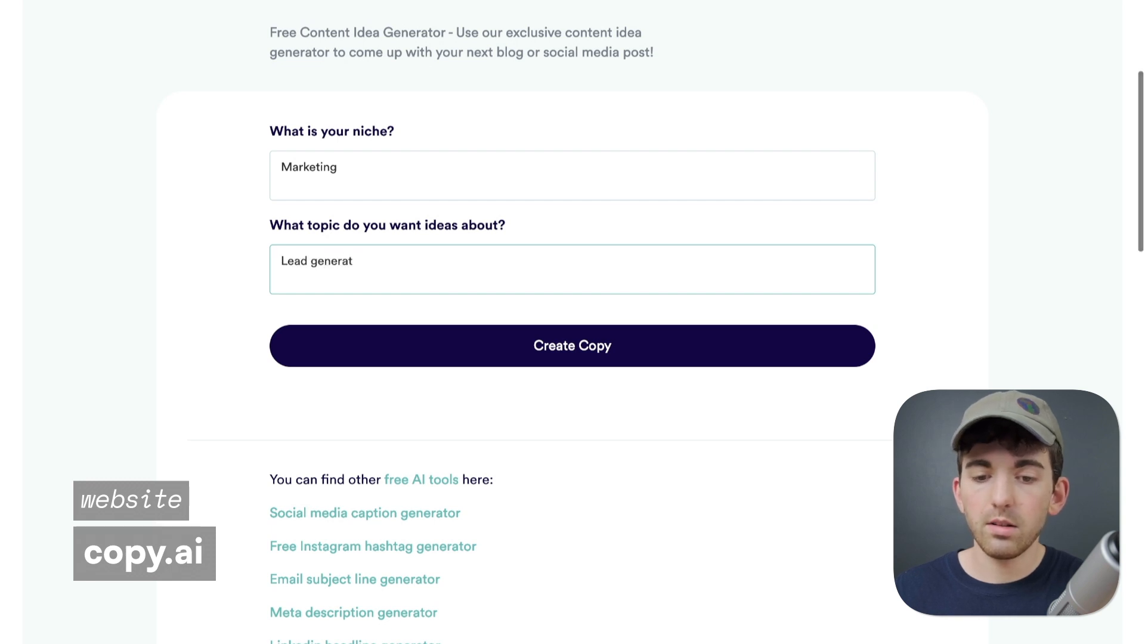
text(ion)
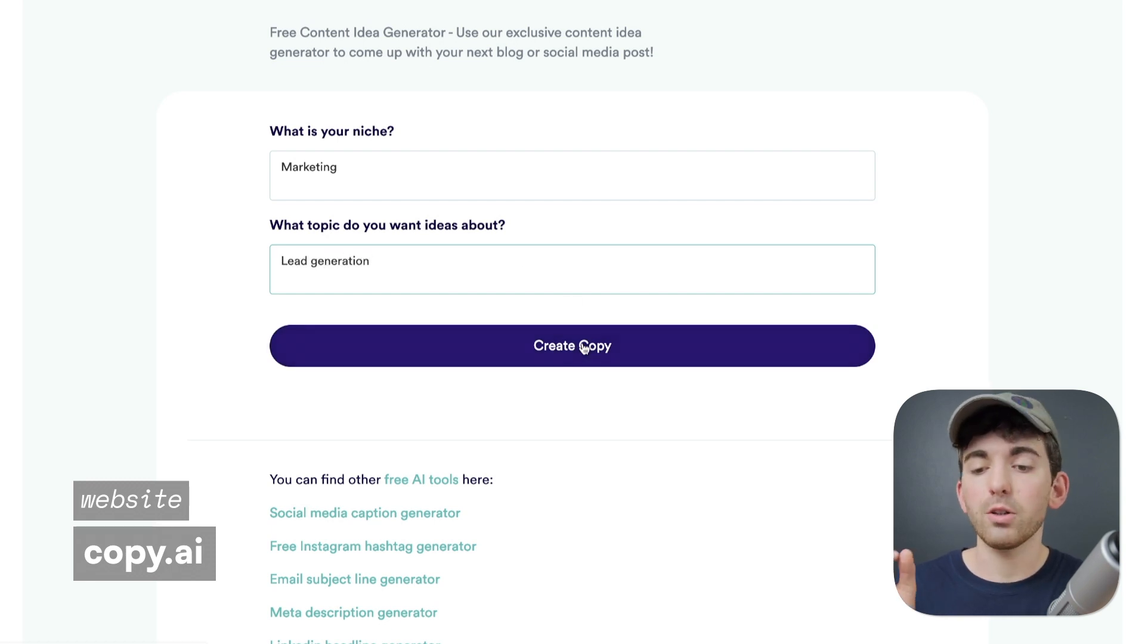
click(572, 346)
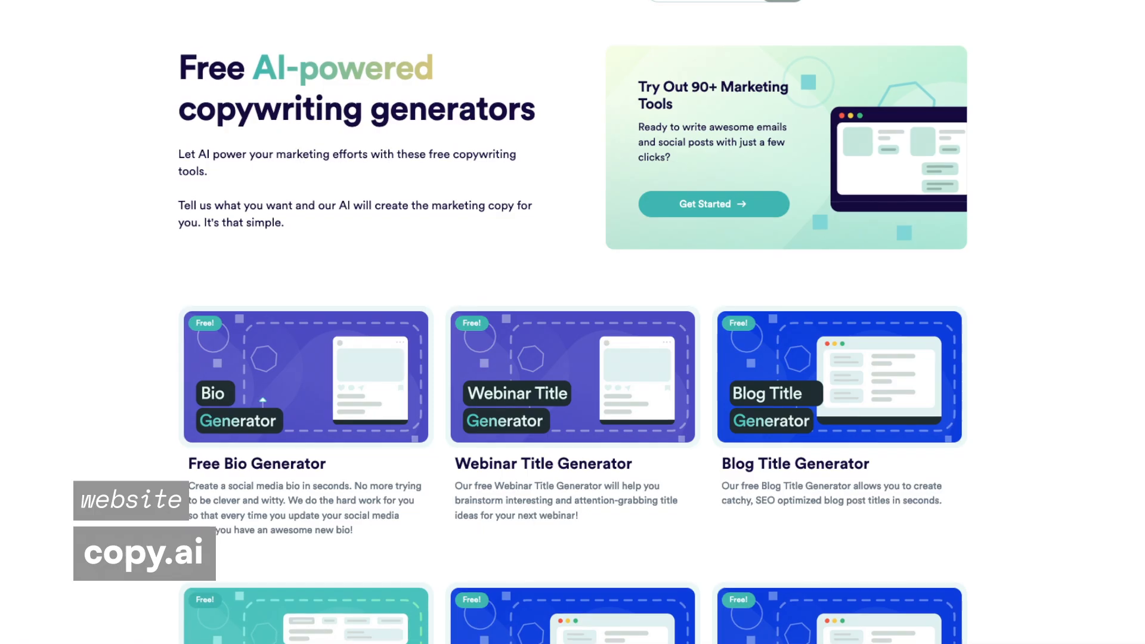
scroll(down, 3)
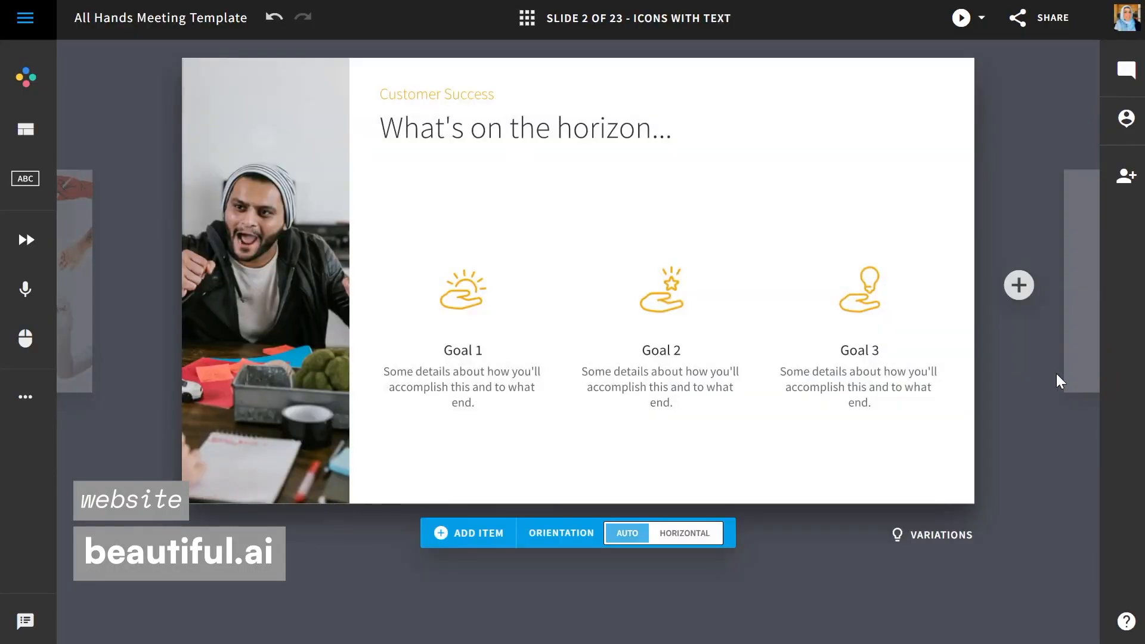
Step: Apply a dark slide variation that recolours the goal icons and moves the photo right
click(25, 128)
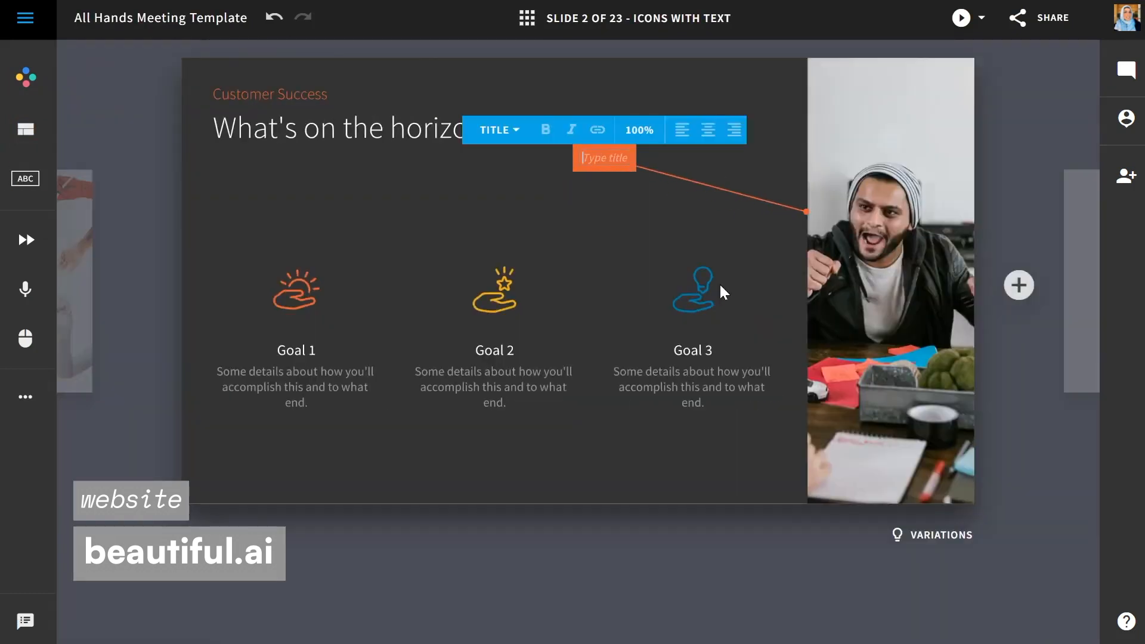
click(1125, 176)
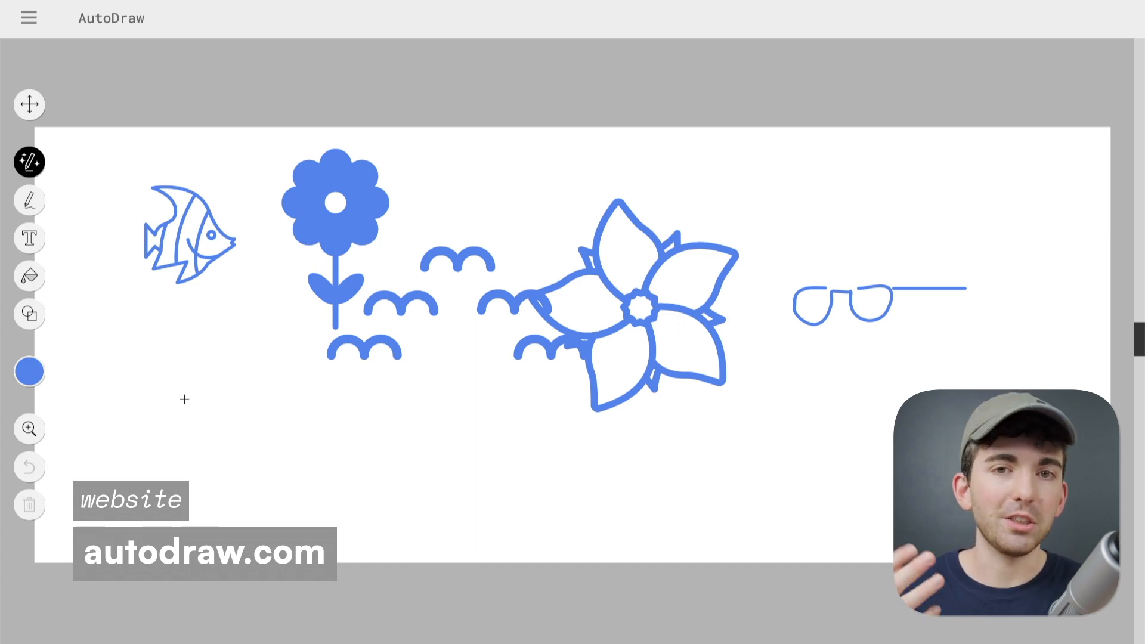
Step: Sketch a butterfly and swap it for the suggested clean butterfly drawing
click(28, 506)
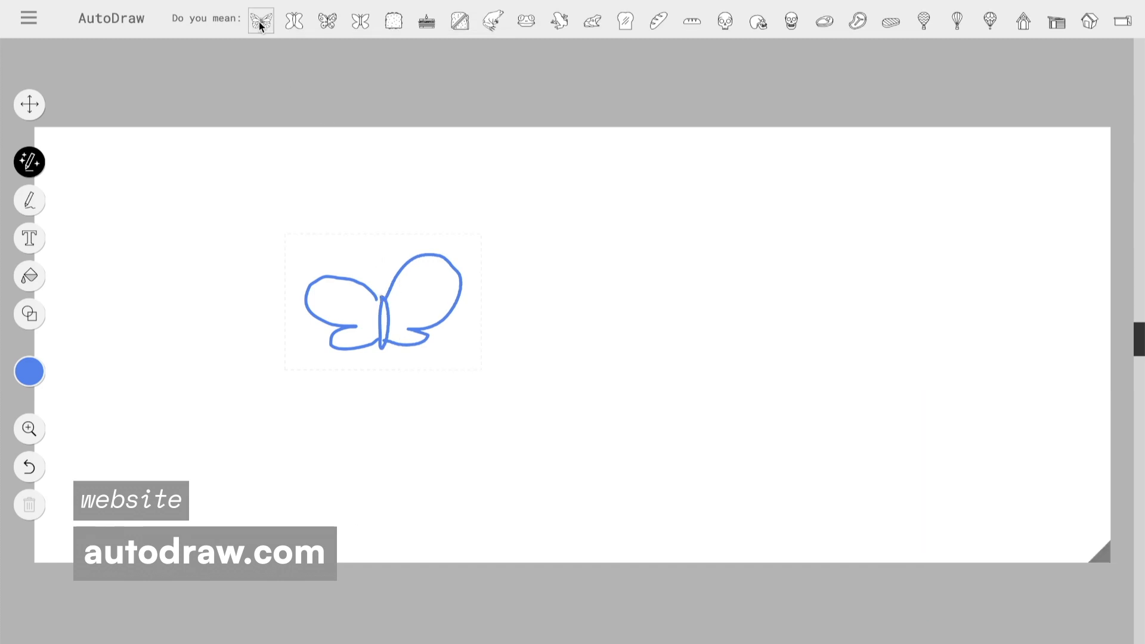
click(261, 21)
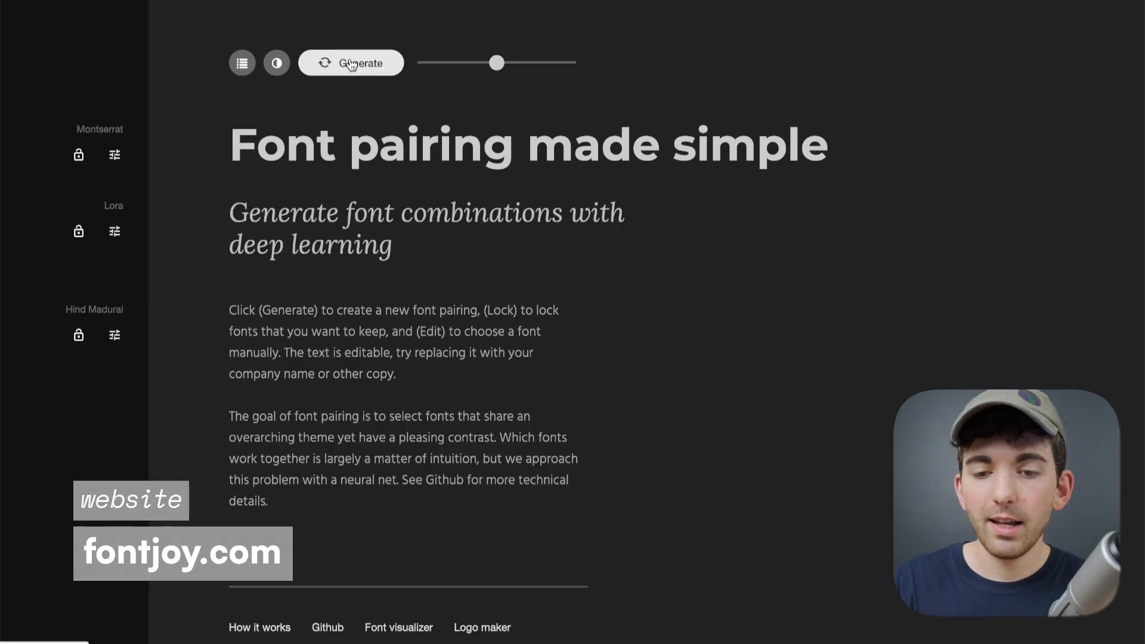
Step: Generate pairings with Raleway locked as heading, then browse similar heading fonts
click(351, 63)
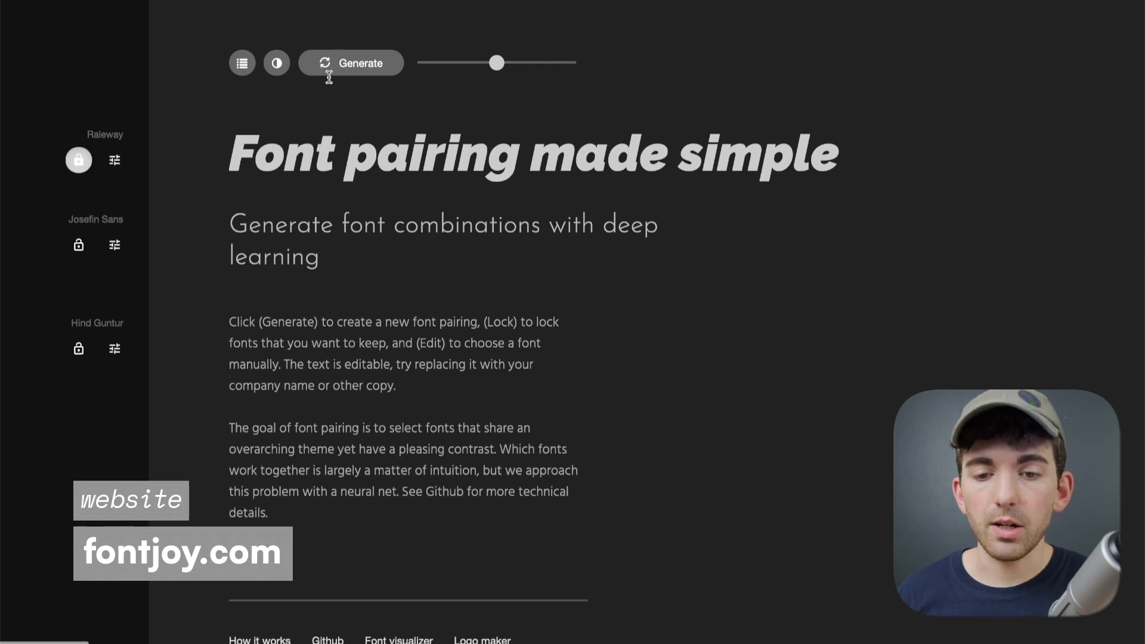
click(351, 62)
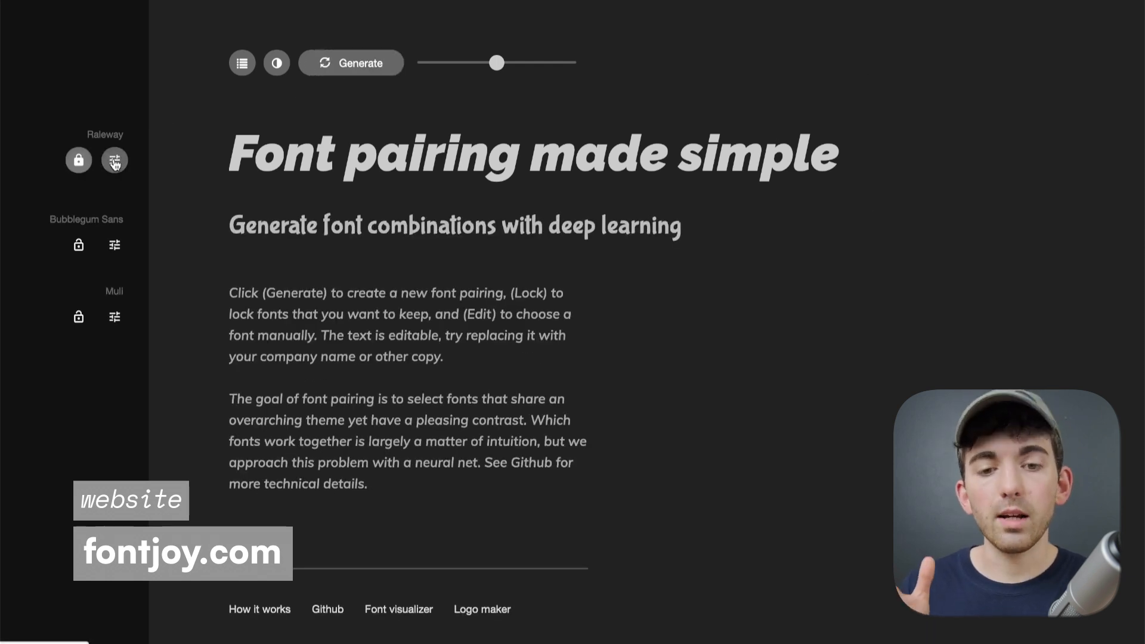
click(115, 160)
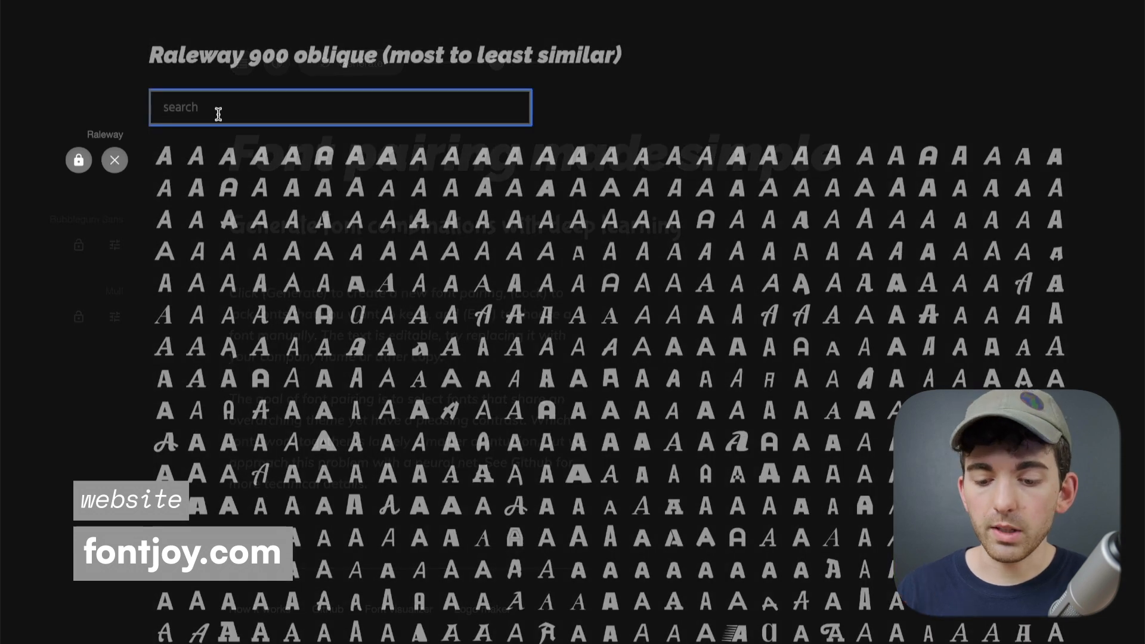
Step: Make Source Sans Pro 900 oblique the heading font and generate two new pairings around it
text(Source Sans)
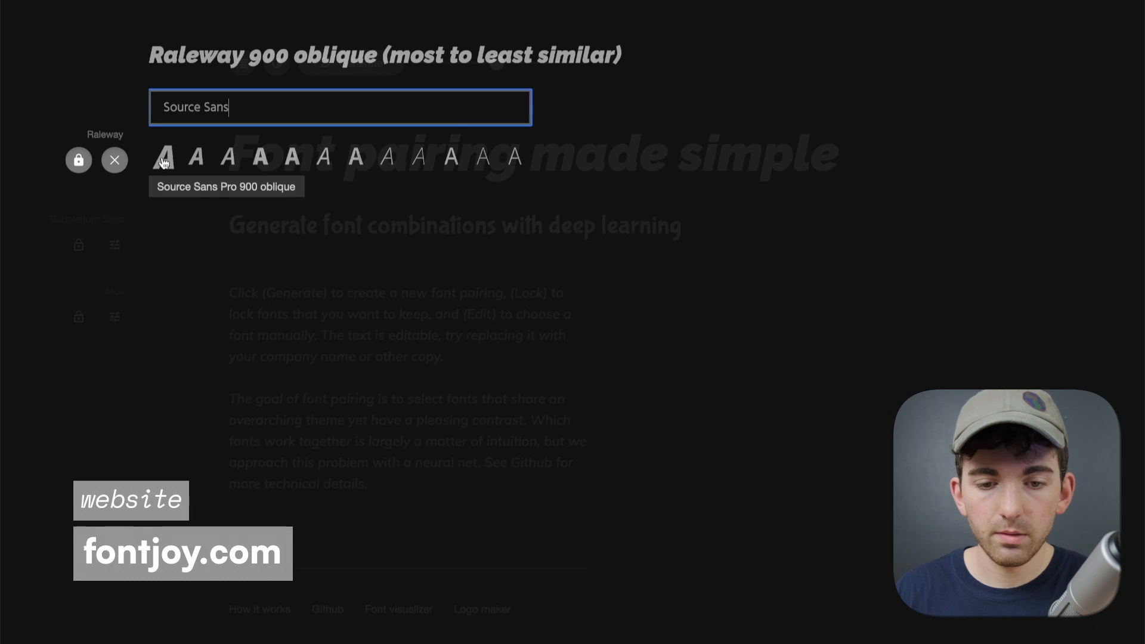
click(165, 157)
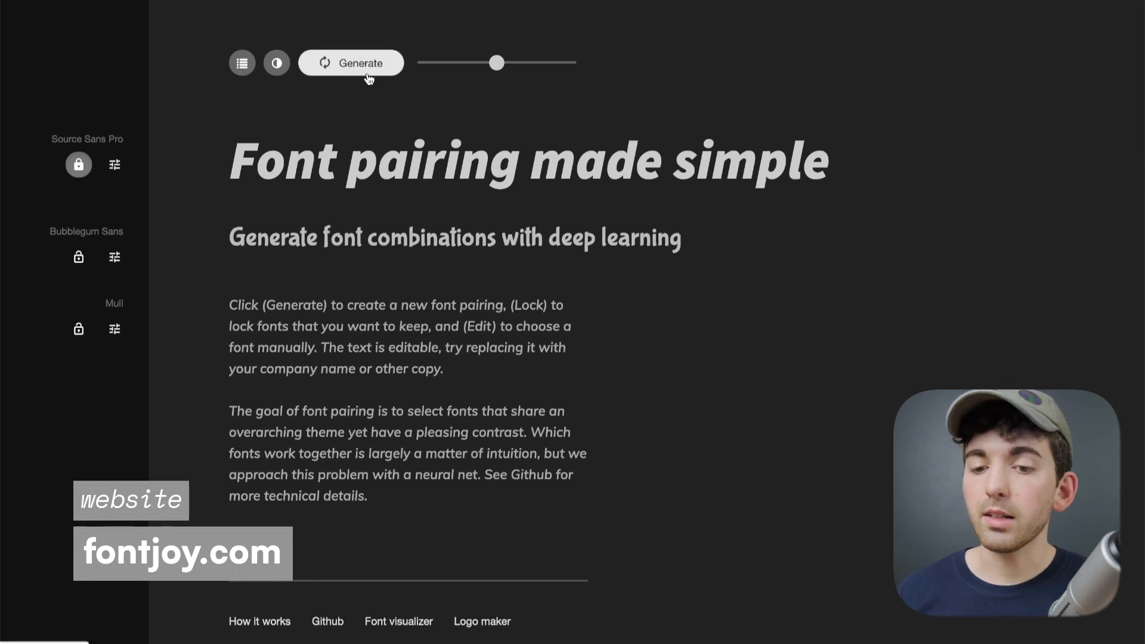
click(351, 63)
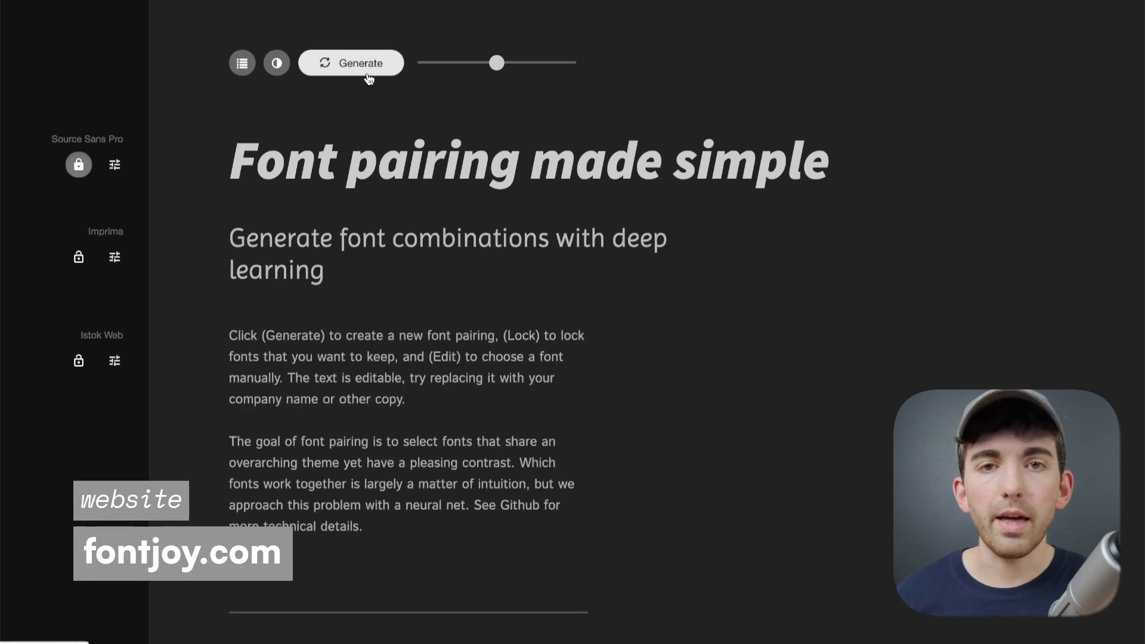
click(350, 63)
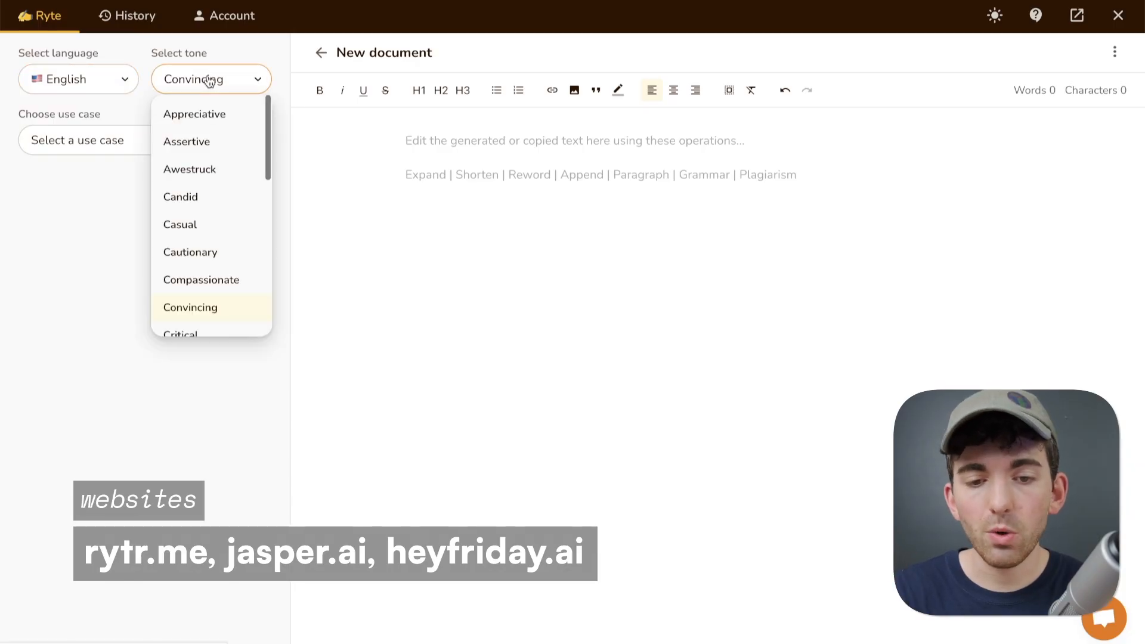
Step: Set a Convincing tone, Blog Idea & Outline use case, keyword 'SEo' and 2 variants
click(144, 139)
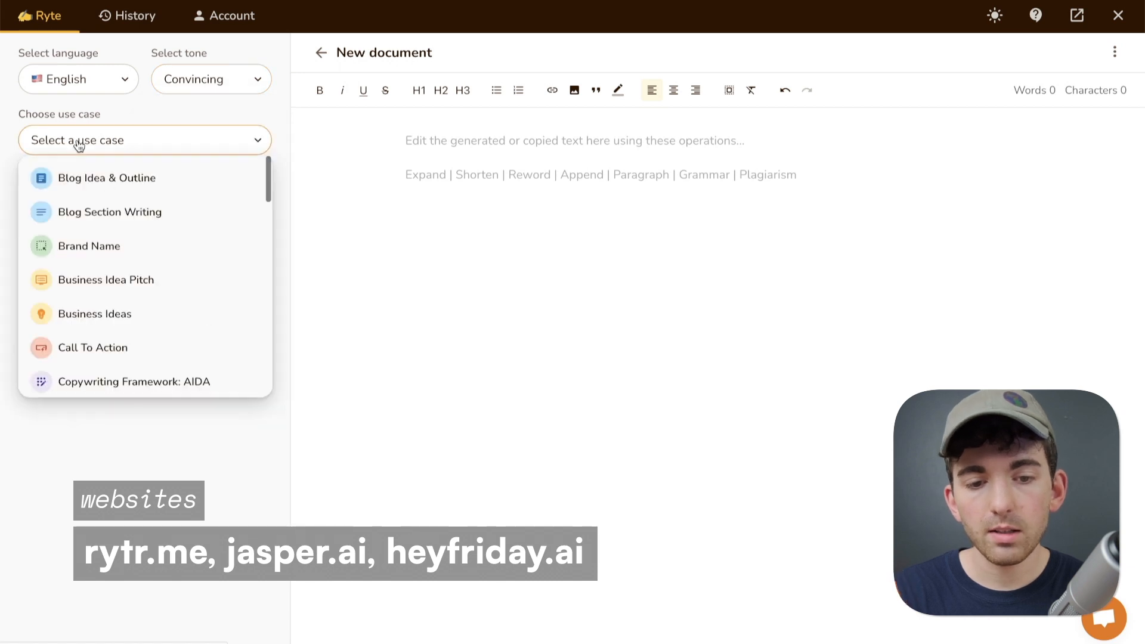
mouse_move(93, 178)
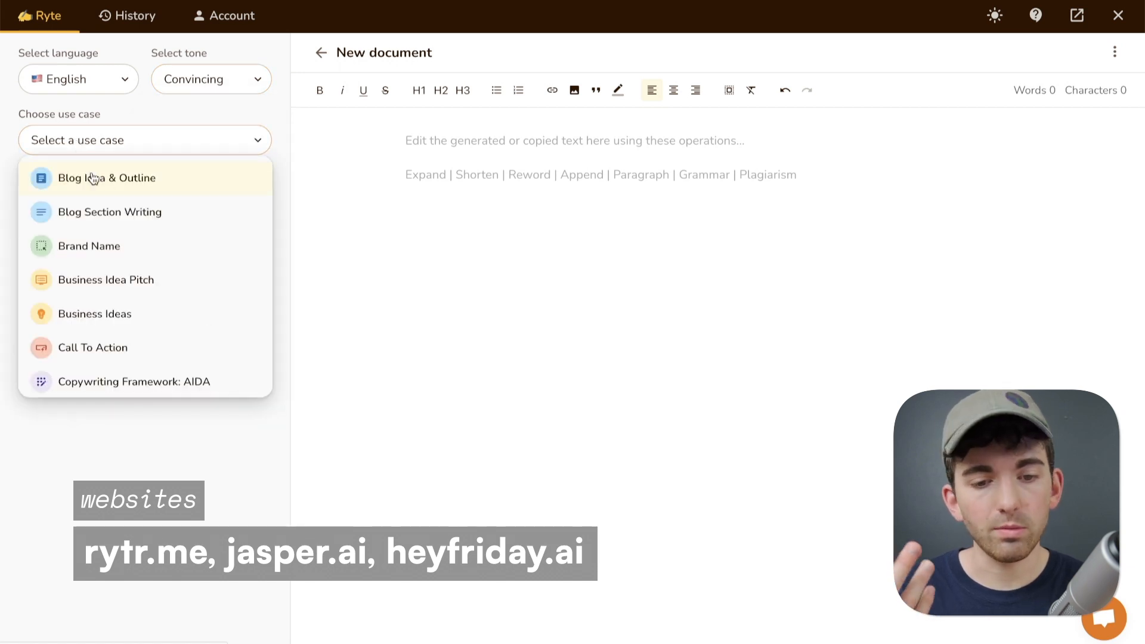
click(106, 178)
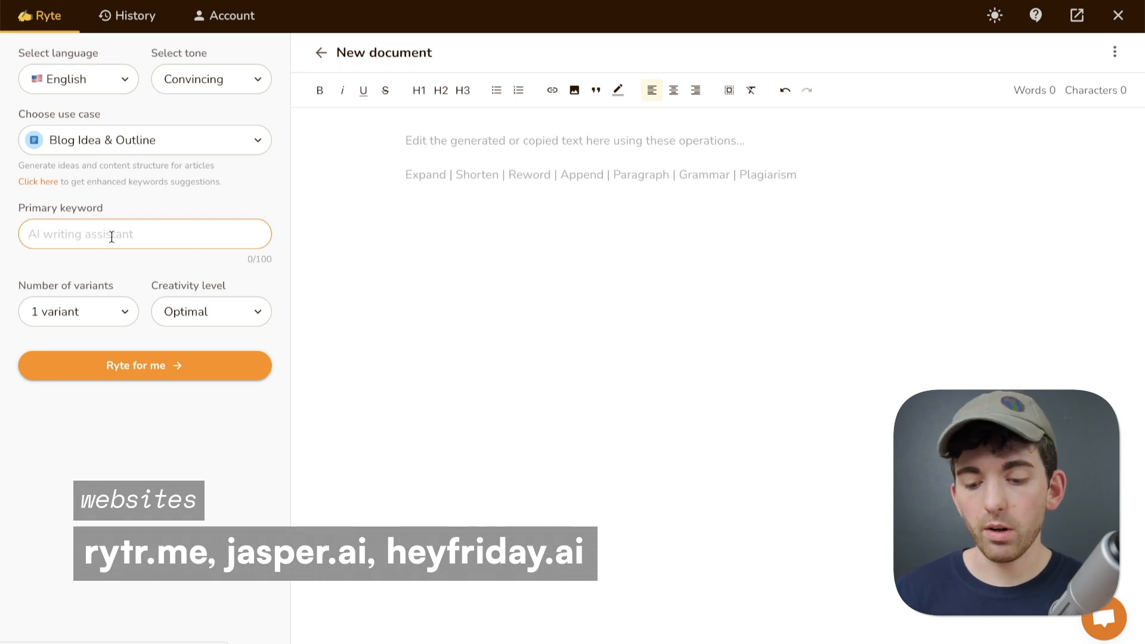
text(SEo)
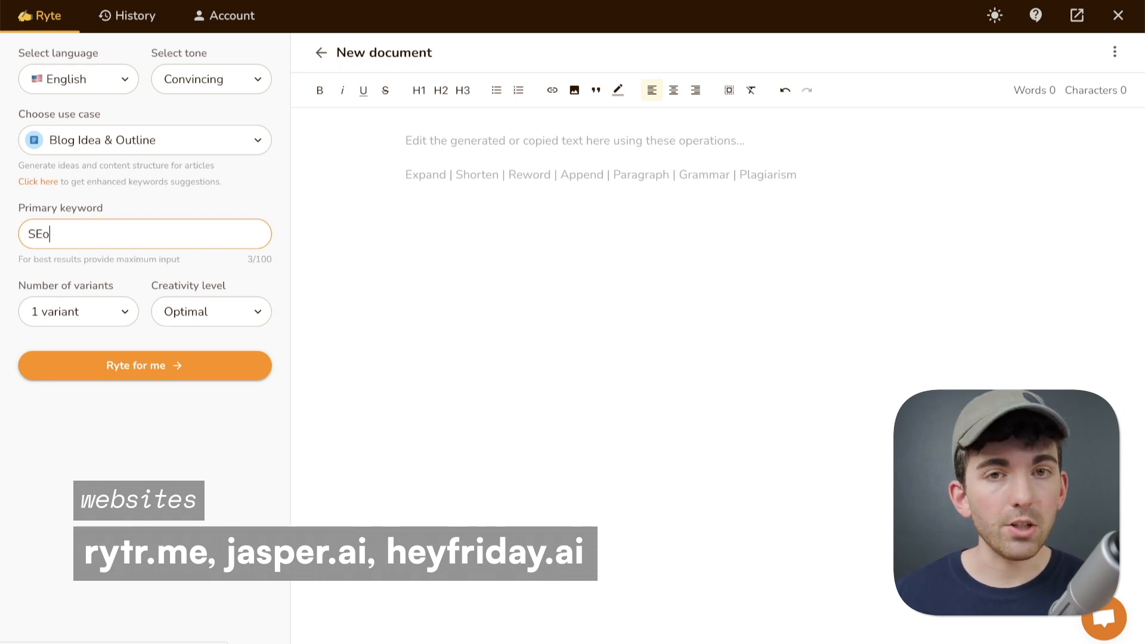
click(79, 312)
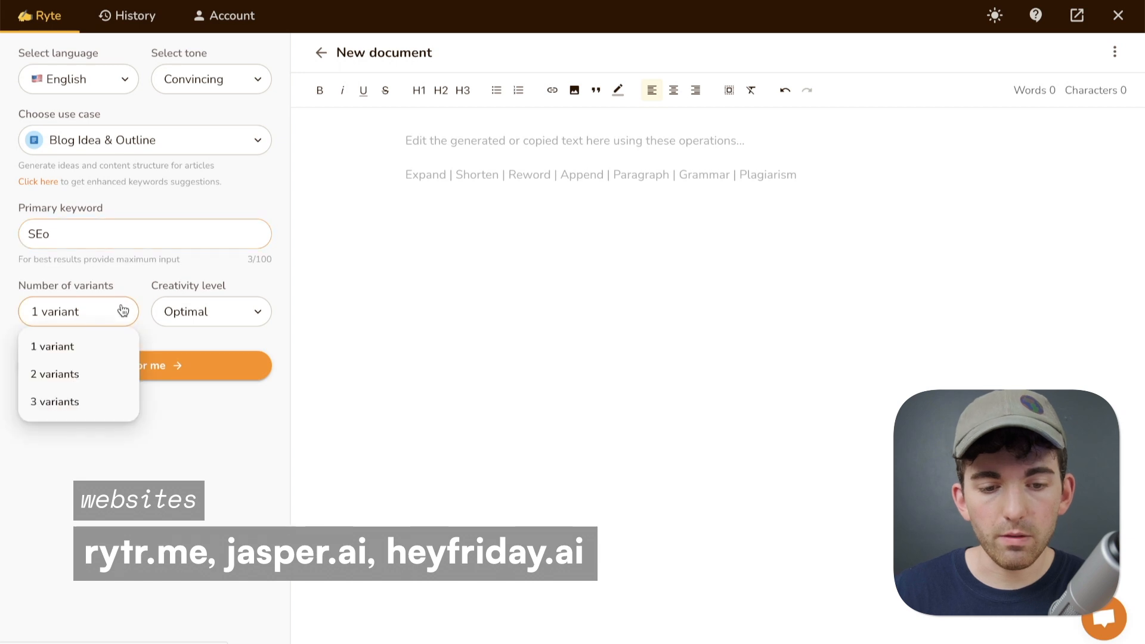
click(54, 373)
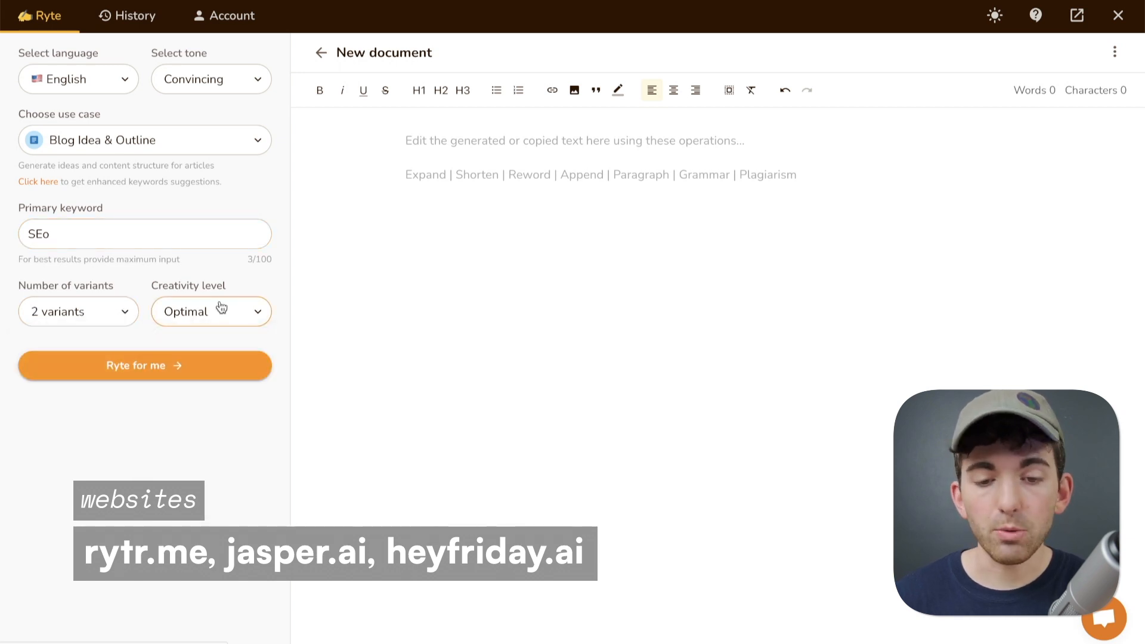
Step: Have Rytr write the two SEO blog outlines into the document
click(144, 365)
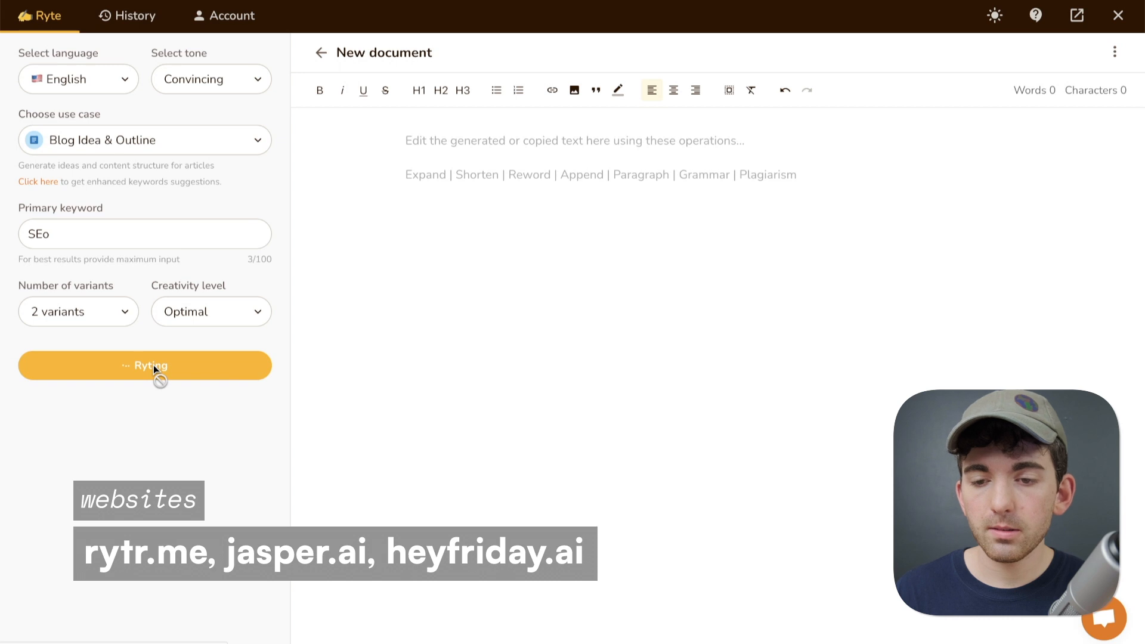
click(144, 365)
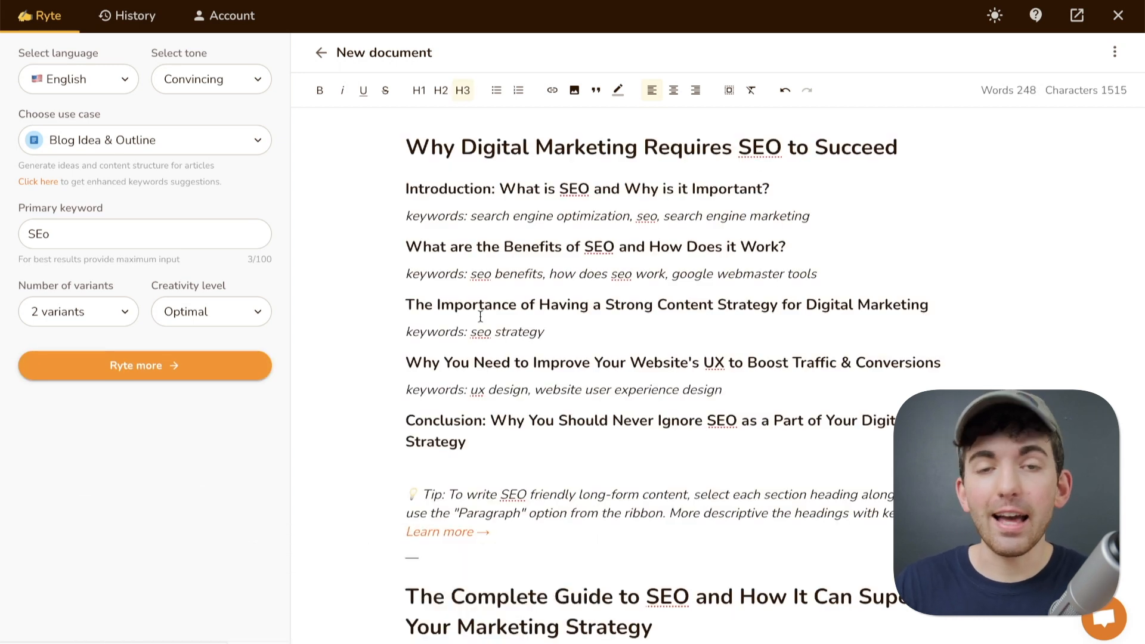